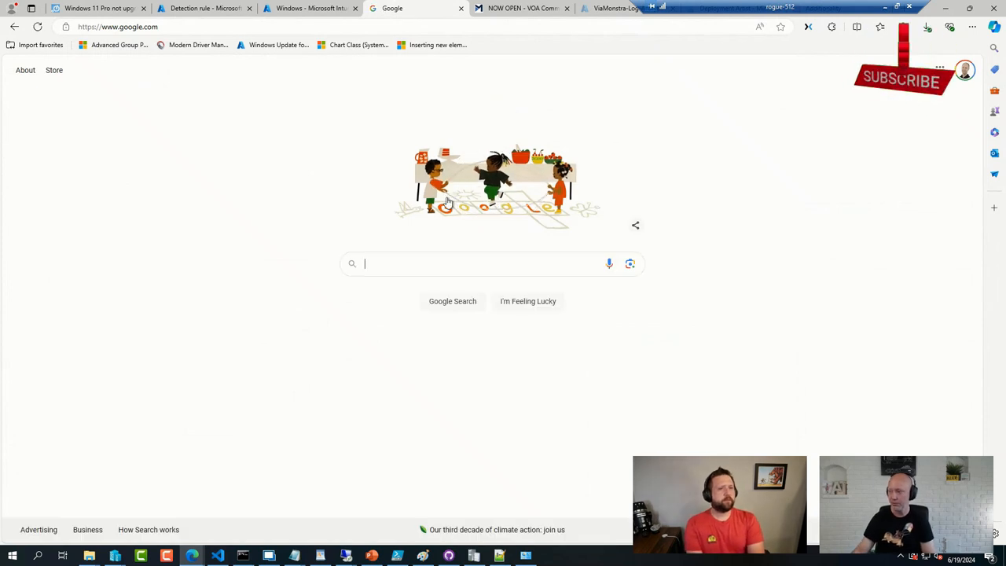
Search Google for 'bitlocker brooks peppin' and pick the beginner's guide to managing BitLocker with Intune.
text(b)
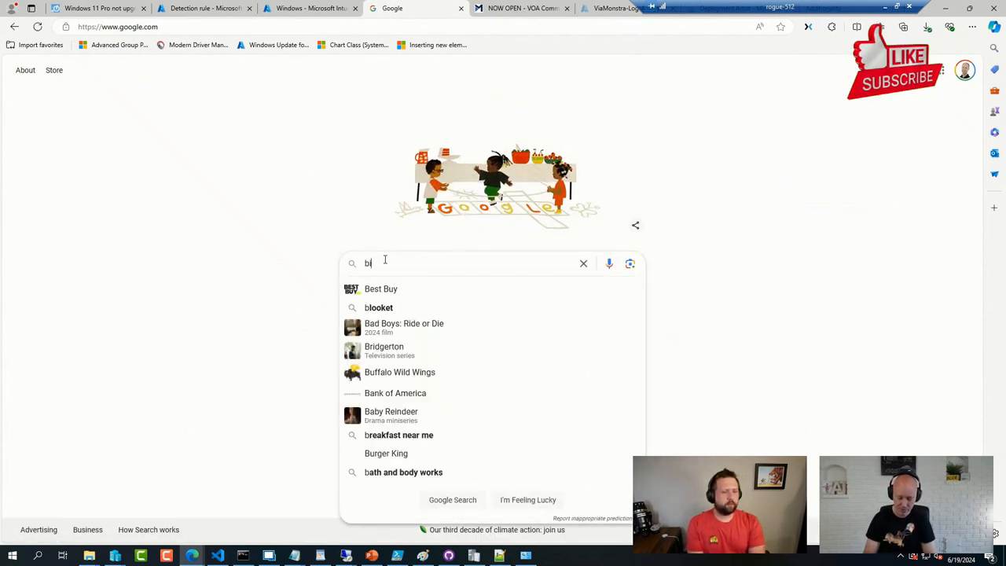
text(itlocker brooks peppin)
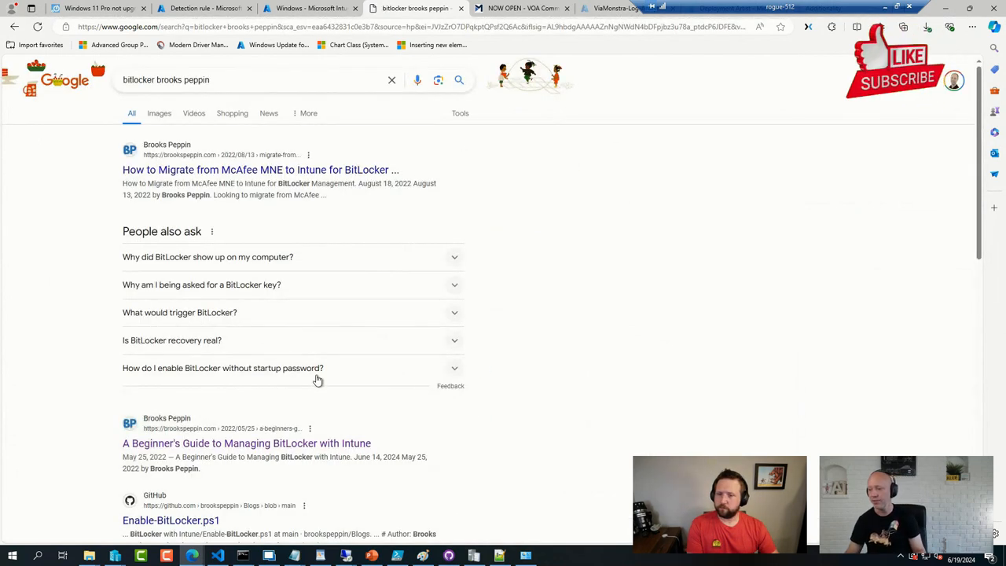
scroll(down, 3)
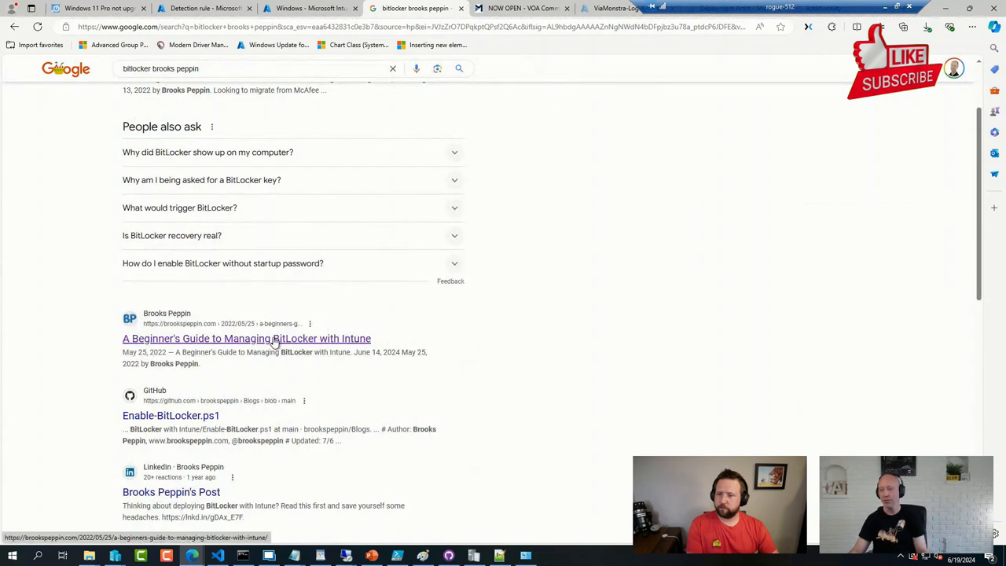
click(246, 338)
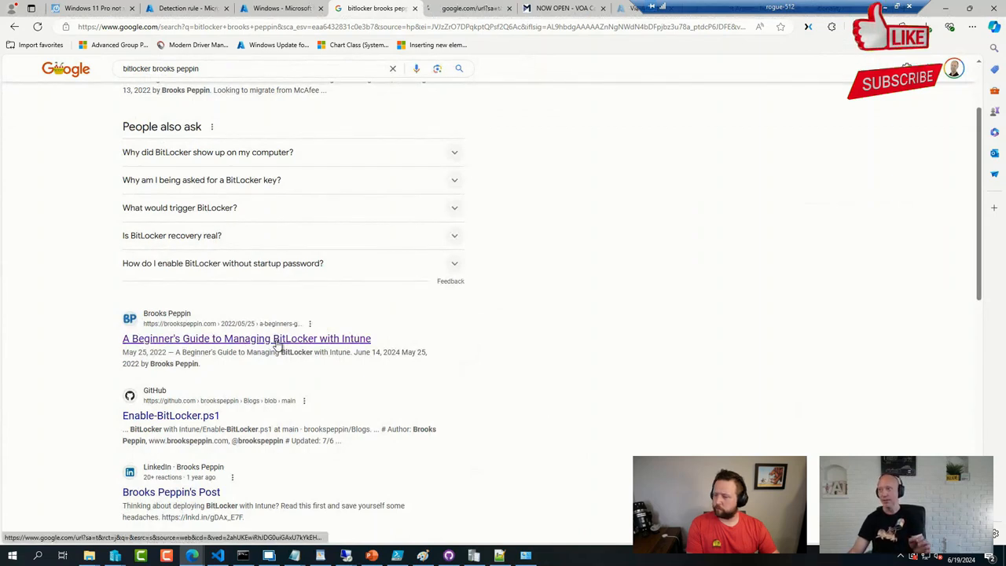
Read through the guide's Prerequisites and Where to Configure It sections.
click(236, 338)
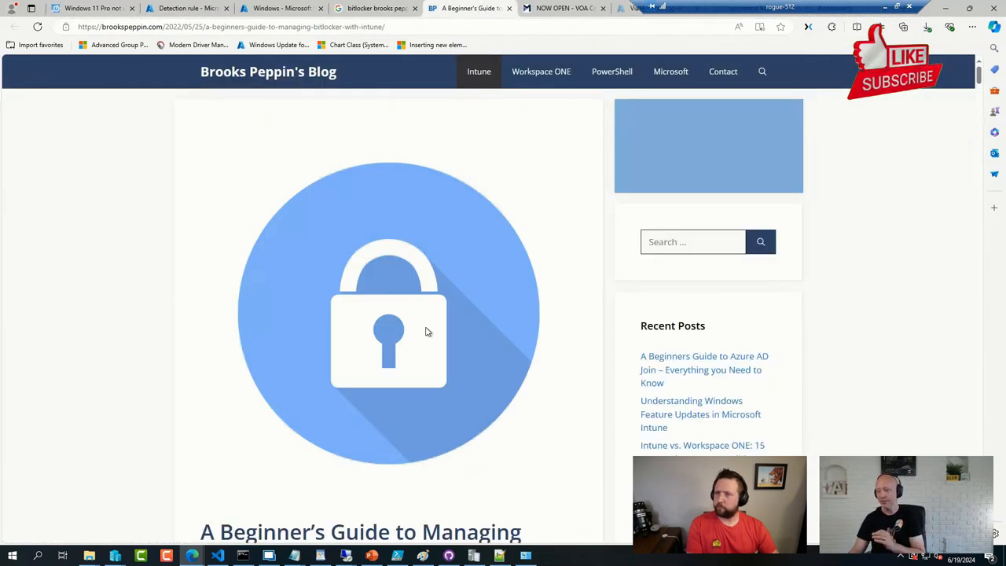
scroll(down, 3)
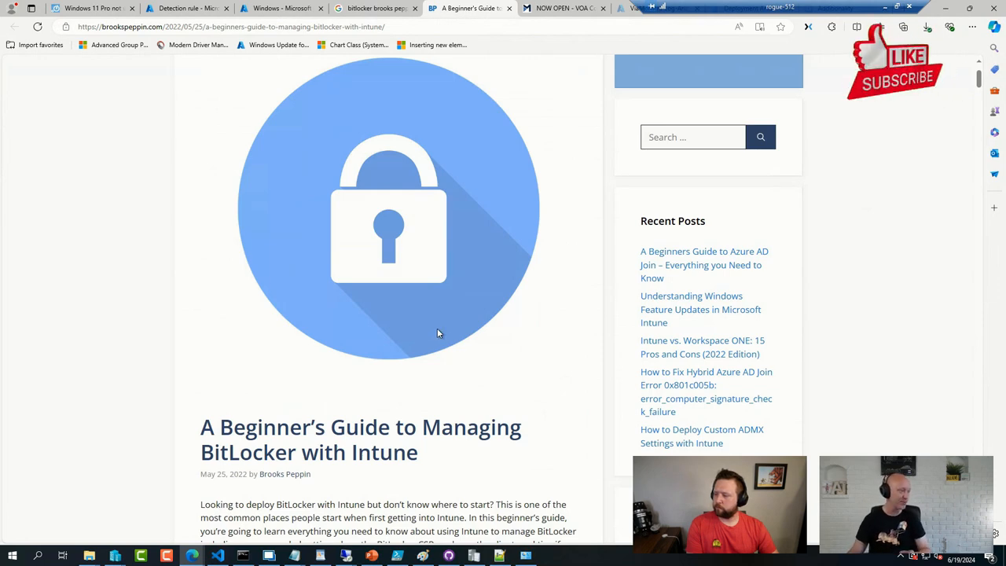
scroll(down, 3)
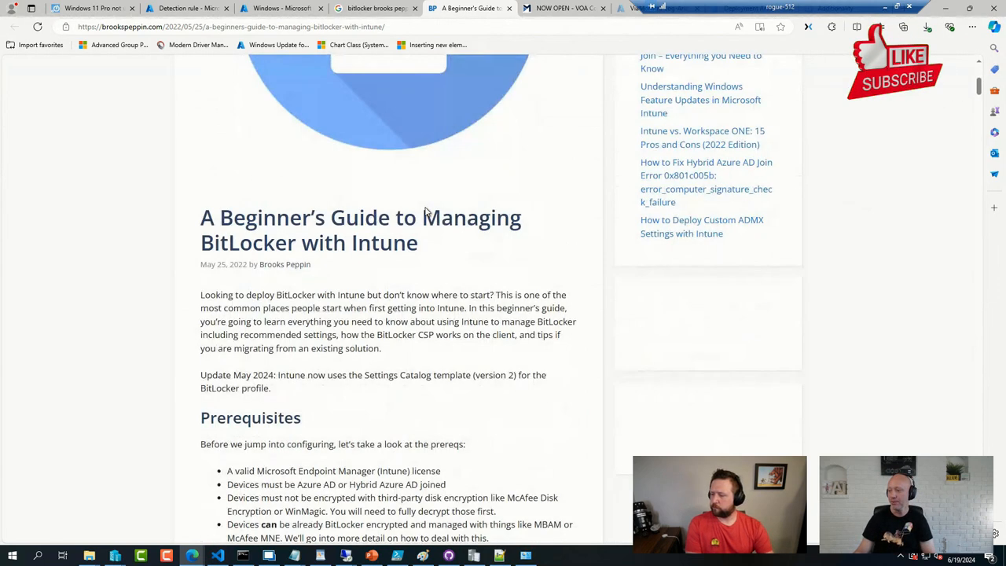
scroll(down, 3)
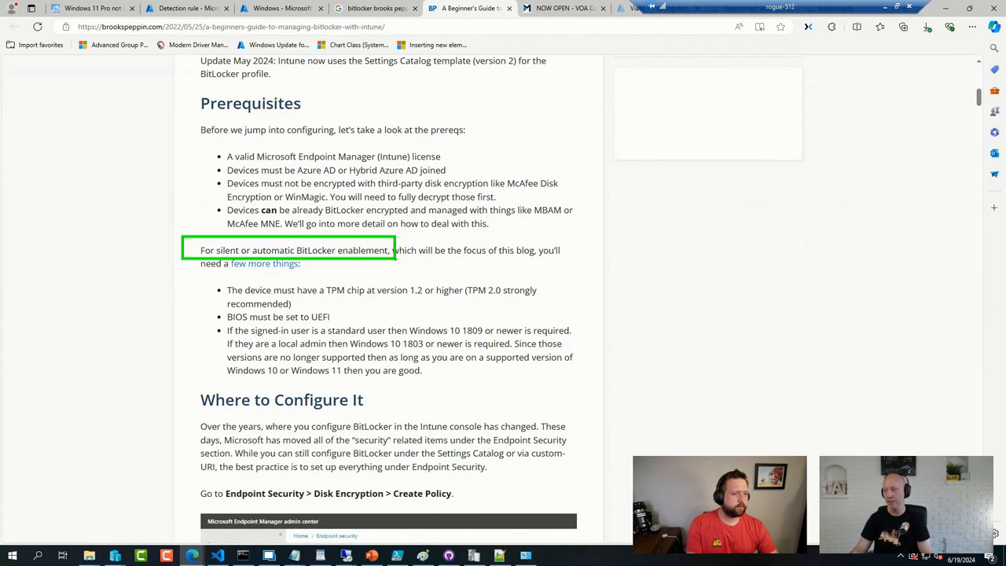
mouse_move(469, 330)
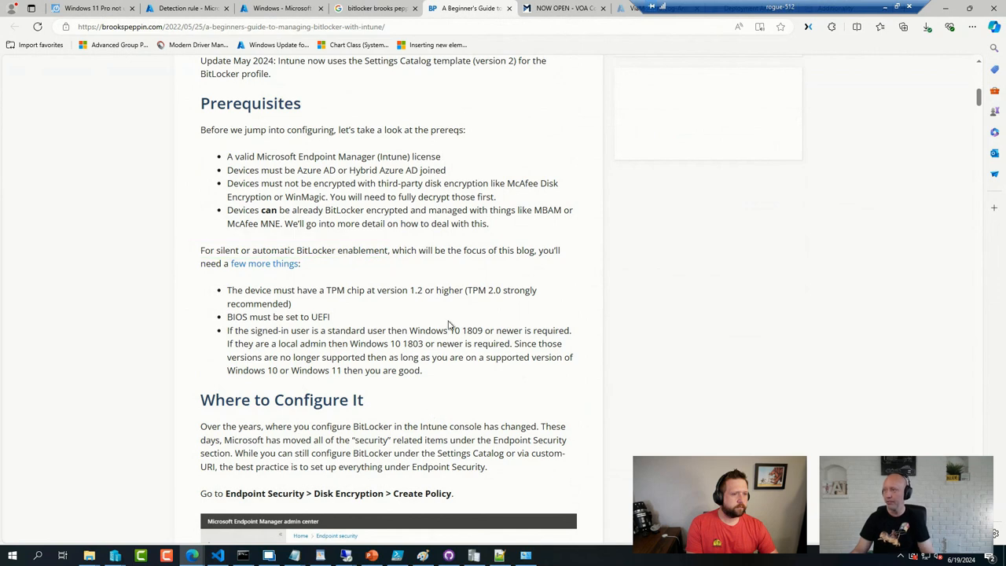
mouse_move(466, 319)
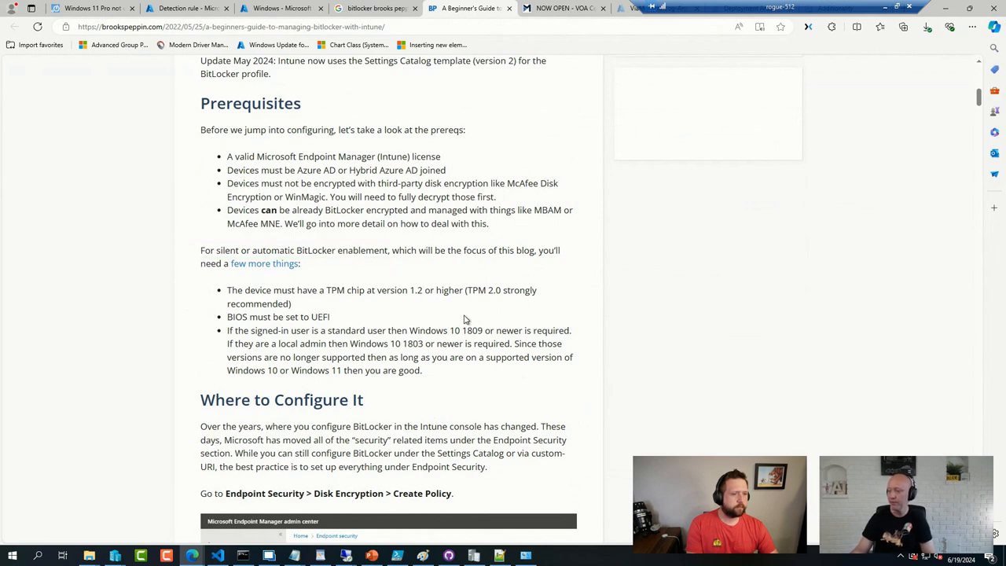
scroll(down, 3)
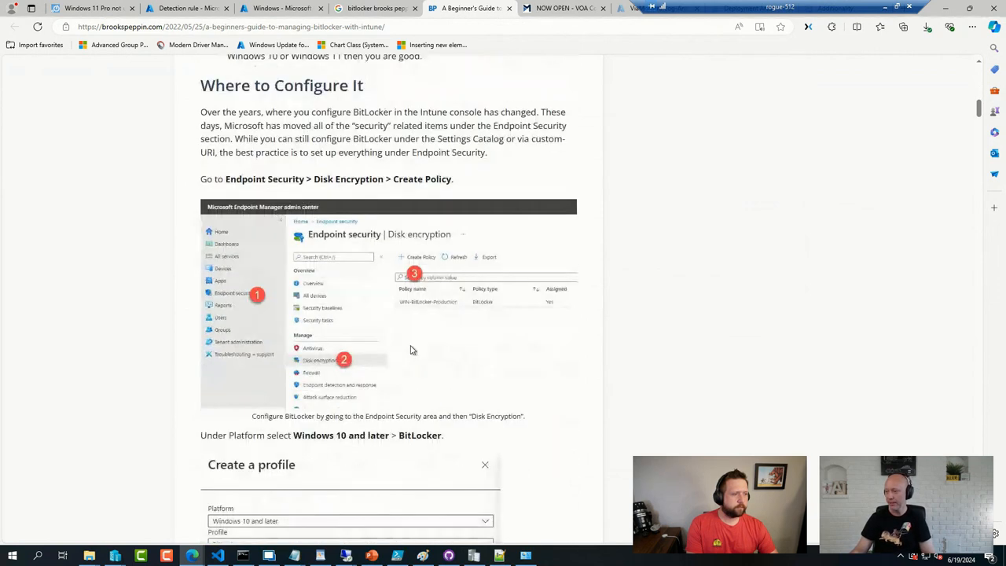
mouse_move(296, 375)
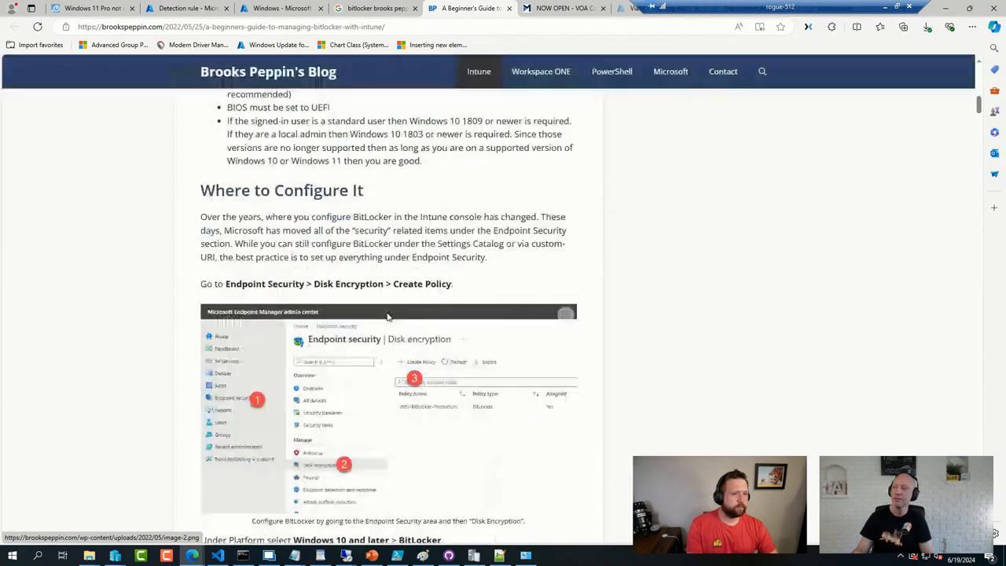
scroll(up, 3)
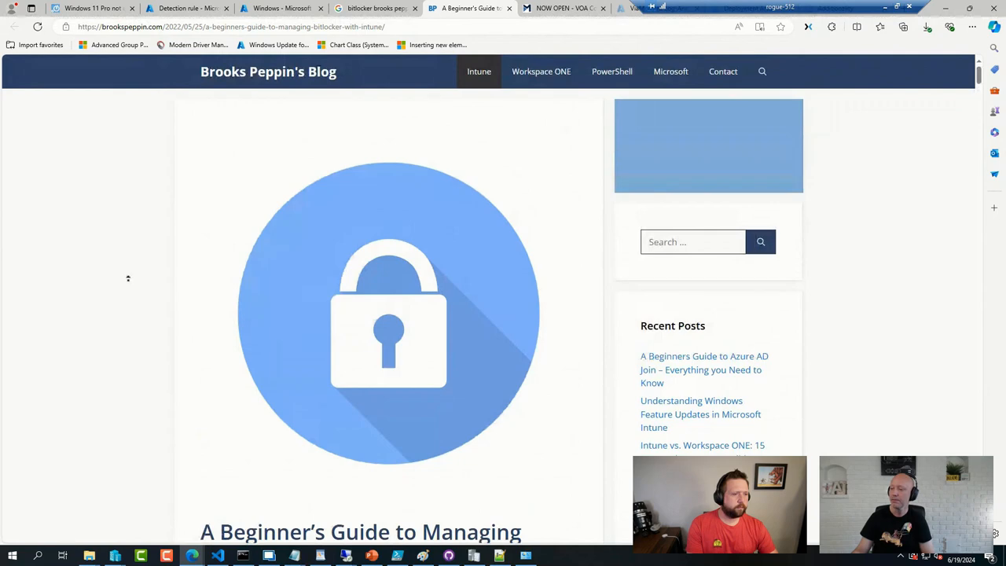
Leave the blog and return to the Intune admin center's Detection rule tab.
scroll(down, 3)
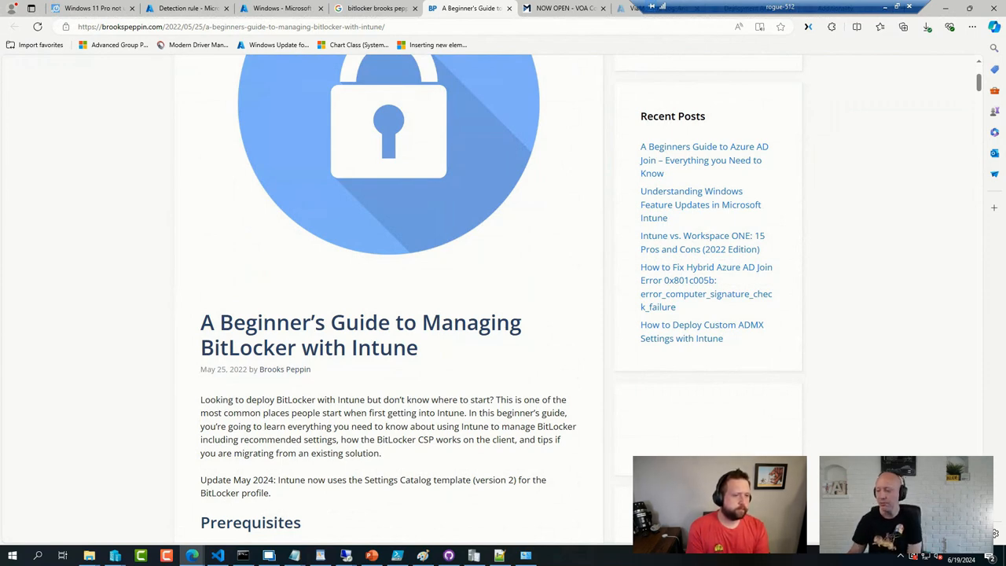
mouse_move(144, 538)
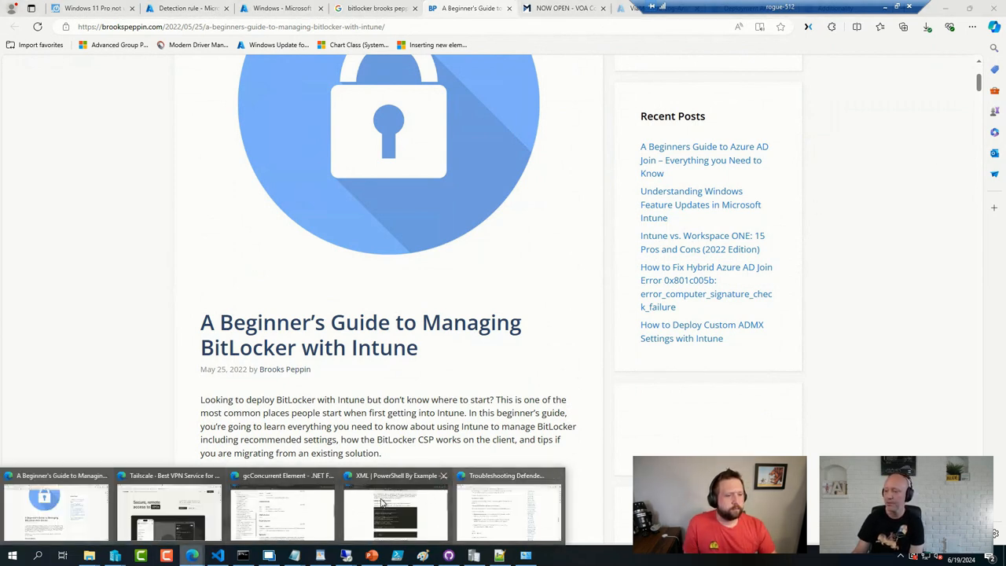
mouse_move(280, 506)
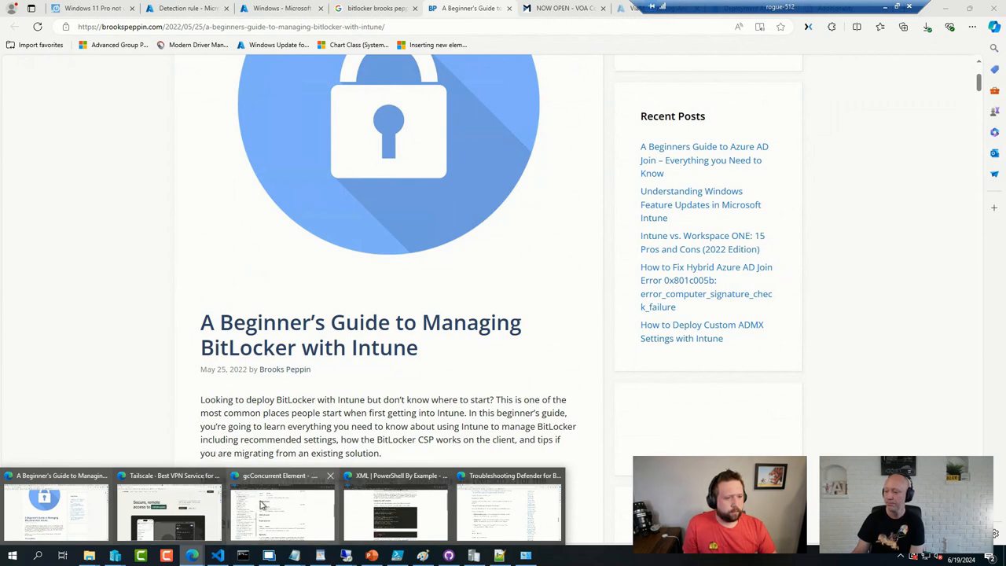
click(280, 516)
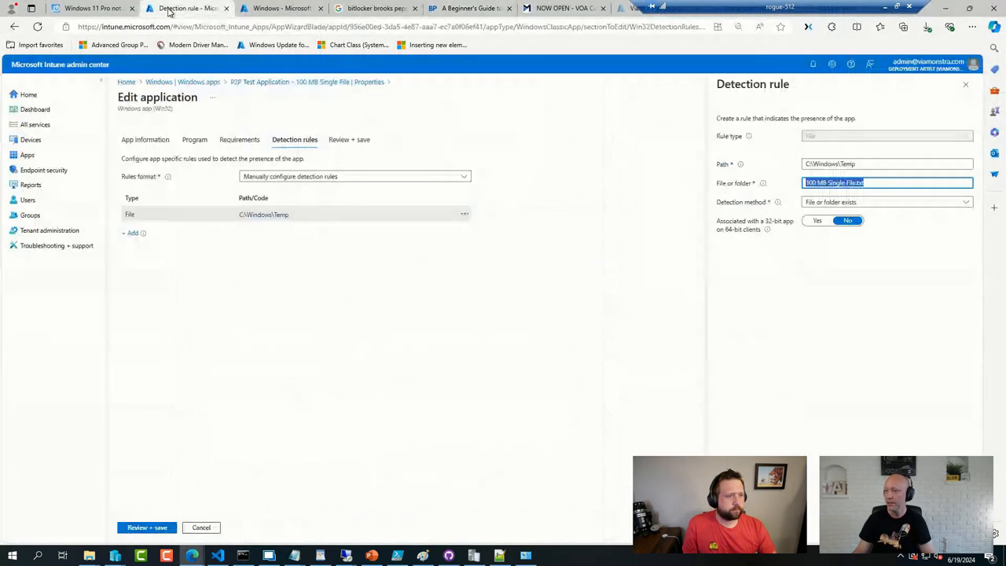
Show the Disk encryption policy list under Endpoint security, including 'BitLocker Encryption Required'.
click(44, 170)
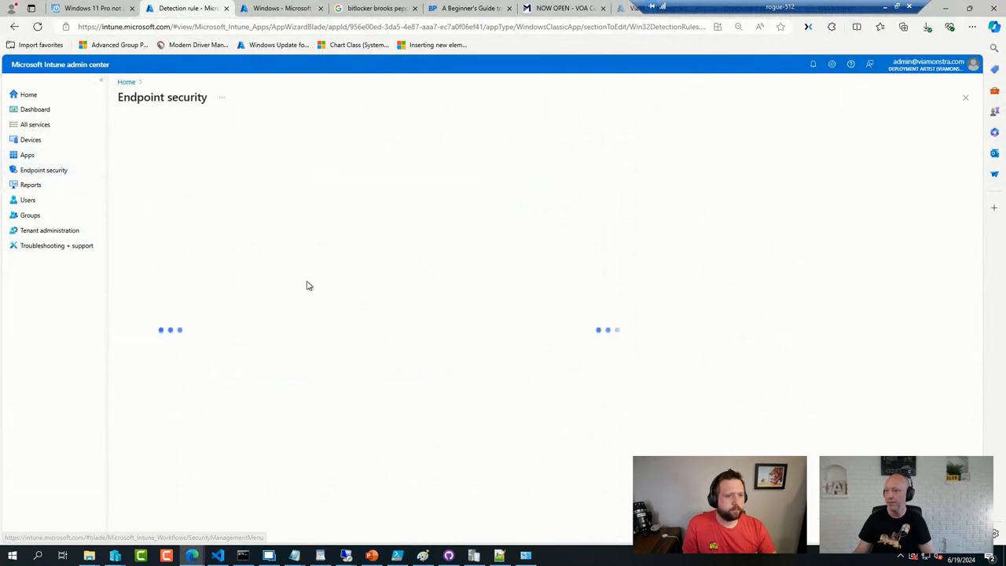
mouse_move(340, 326)
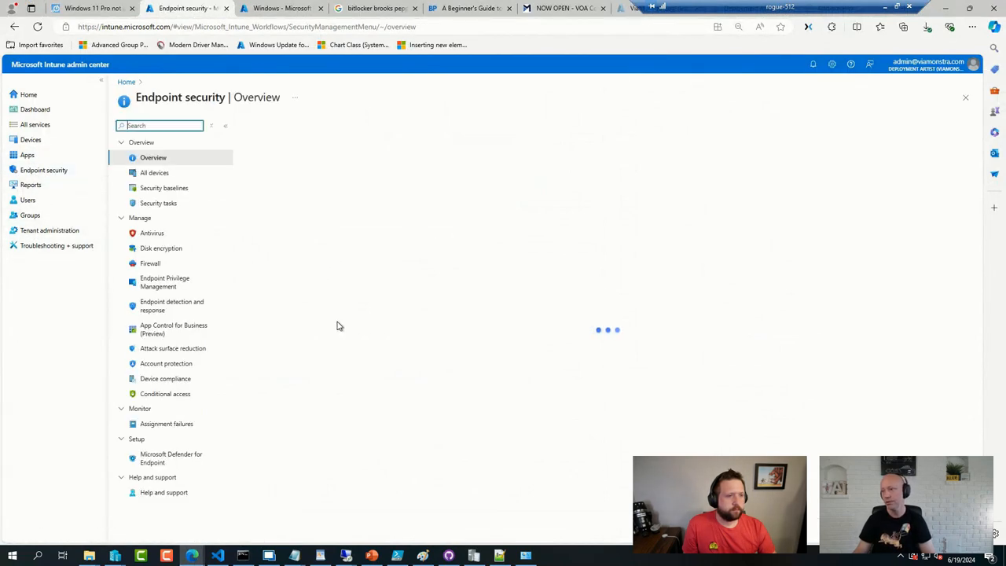
click(160, 249)
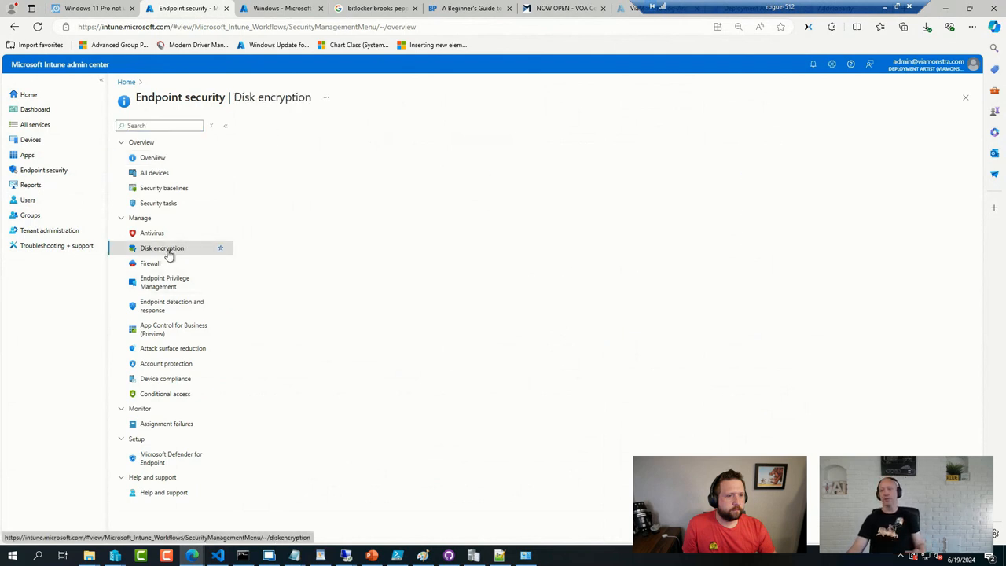
click(162, 248)
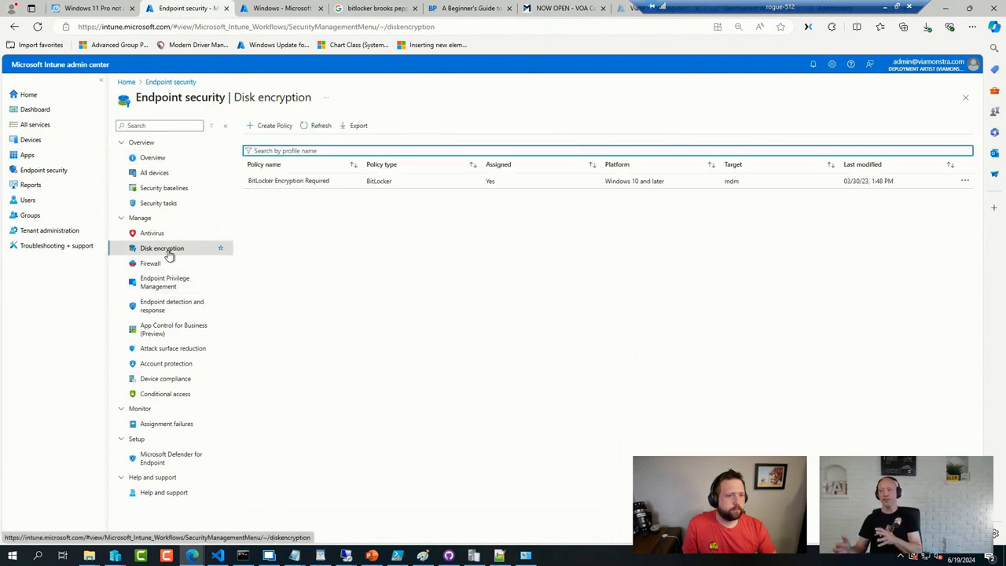